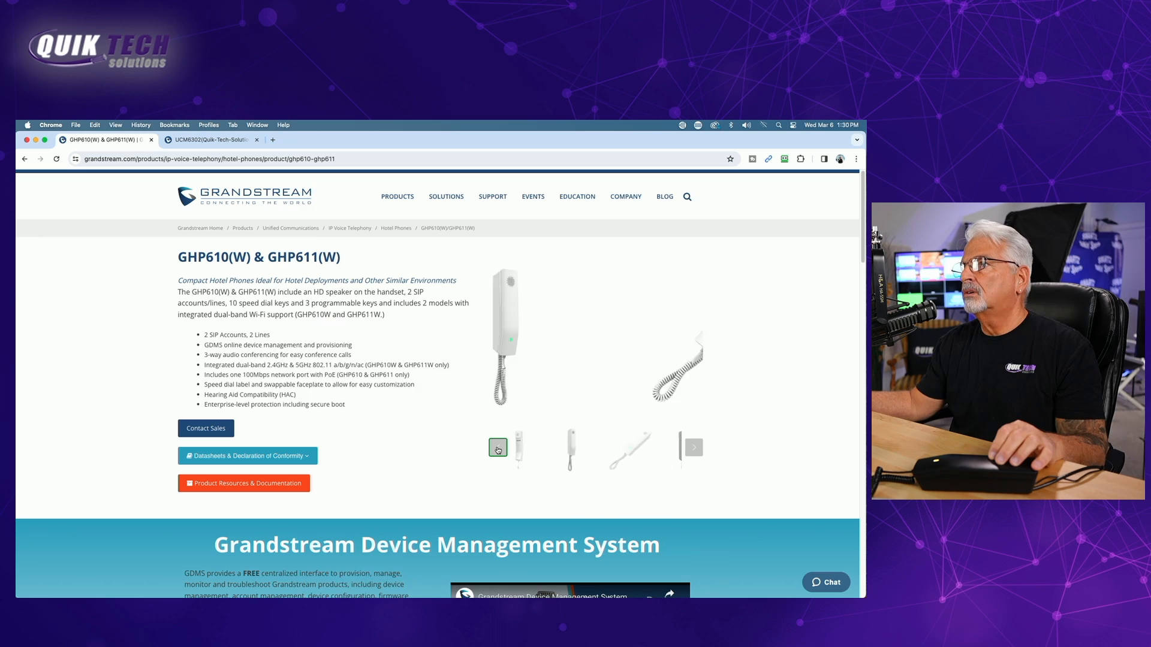
View the four-handset lineup gallery image and review down to the Device Management System section
left_click(691, 447)
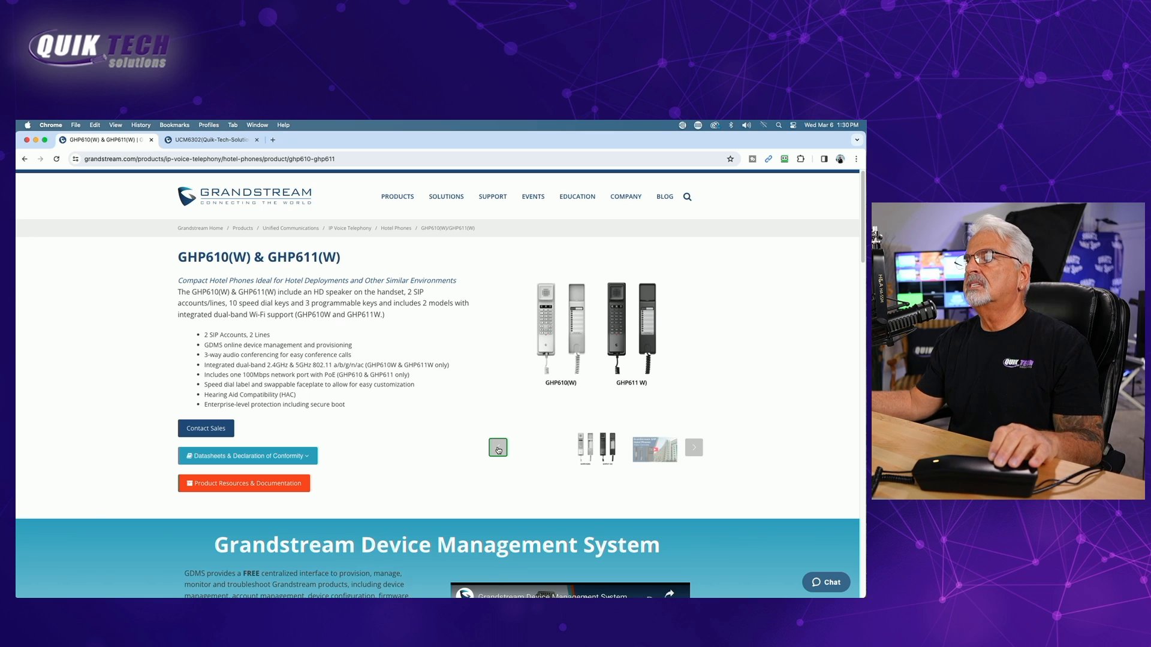
scroll("down", 3)
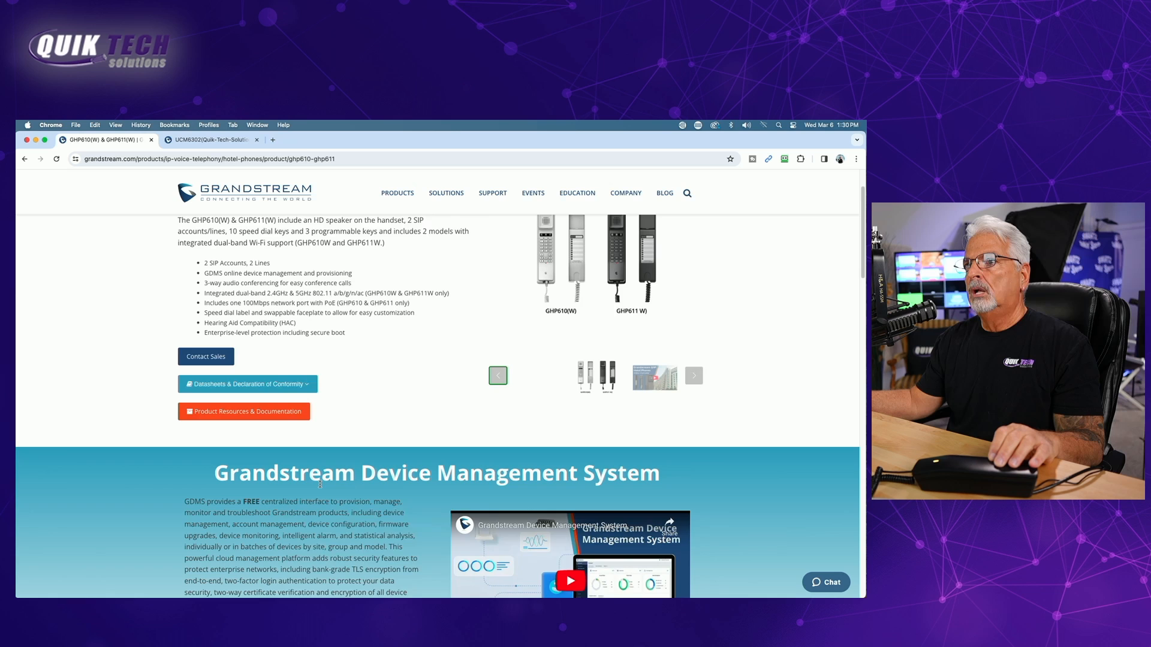
scroll("down", 3)
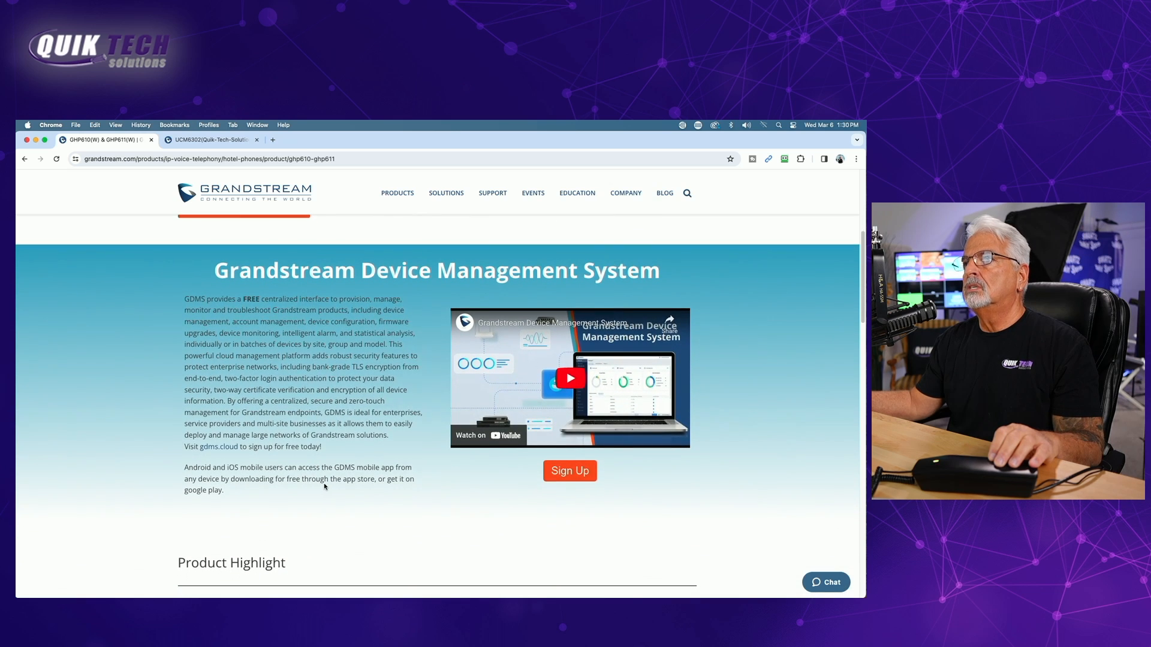
scroll("down", 3)
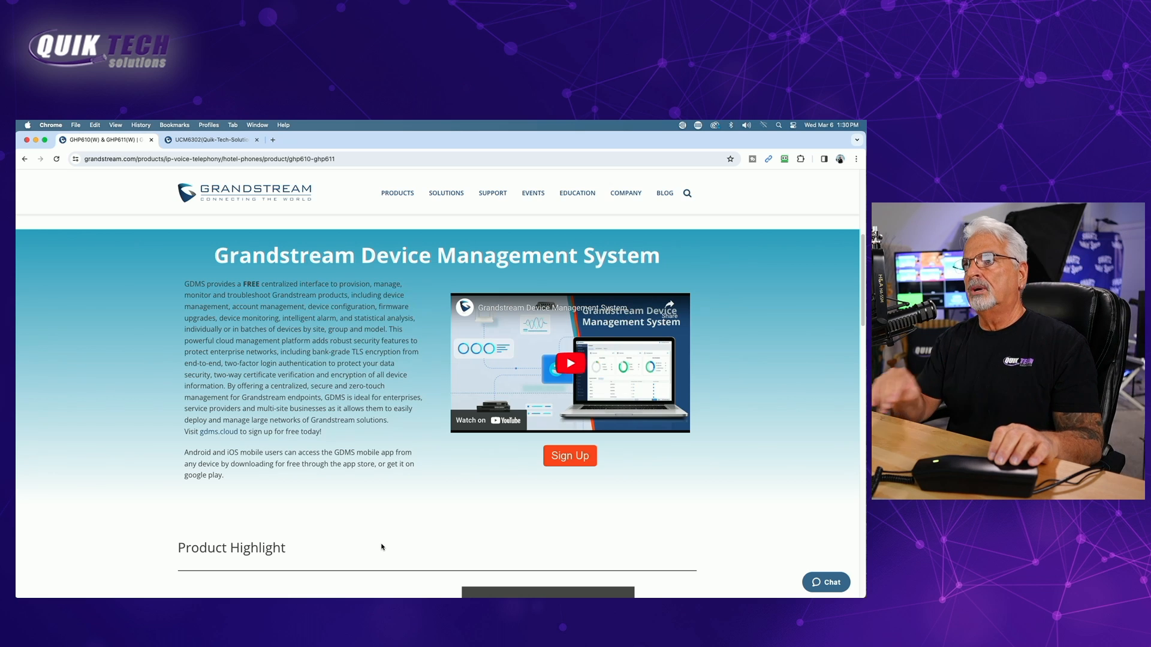
scroll("down", 3)
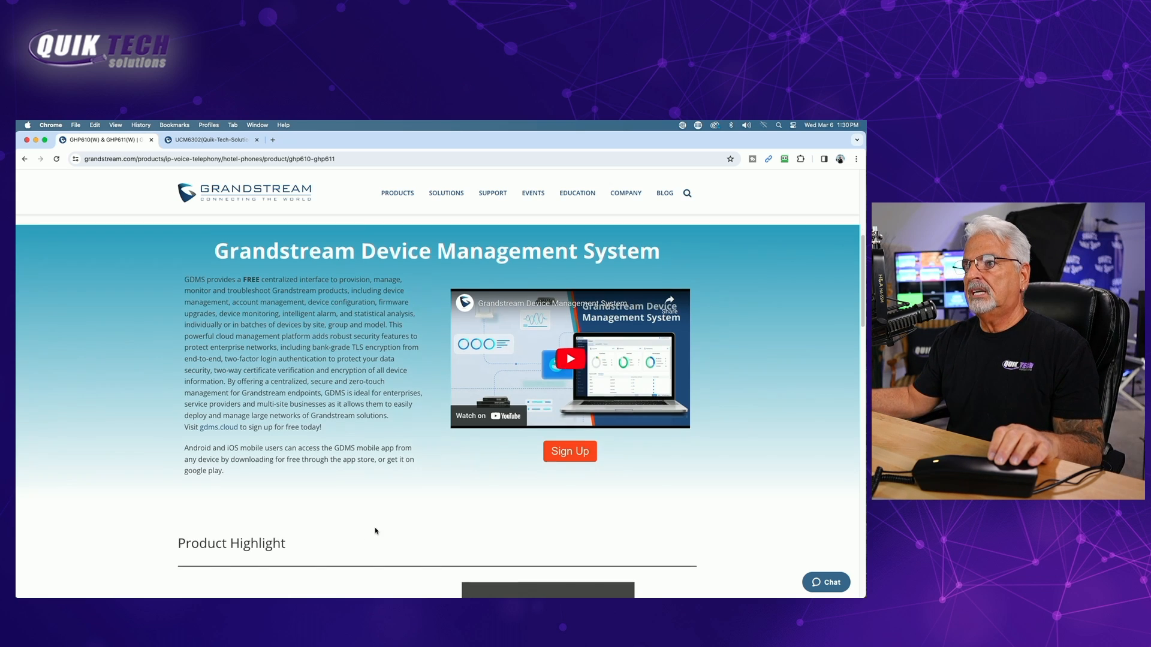
scroll("down", 3)
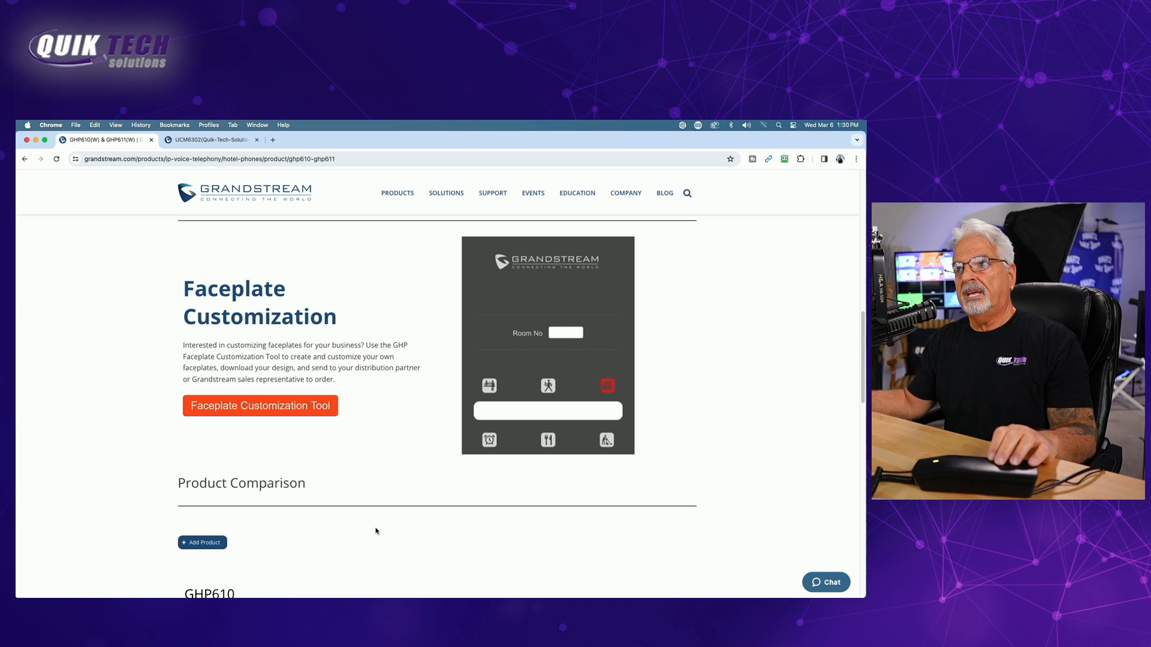
mouse_move(361, 528)
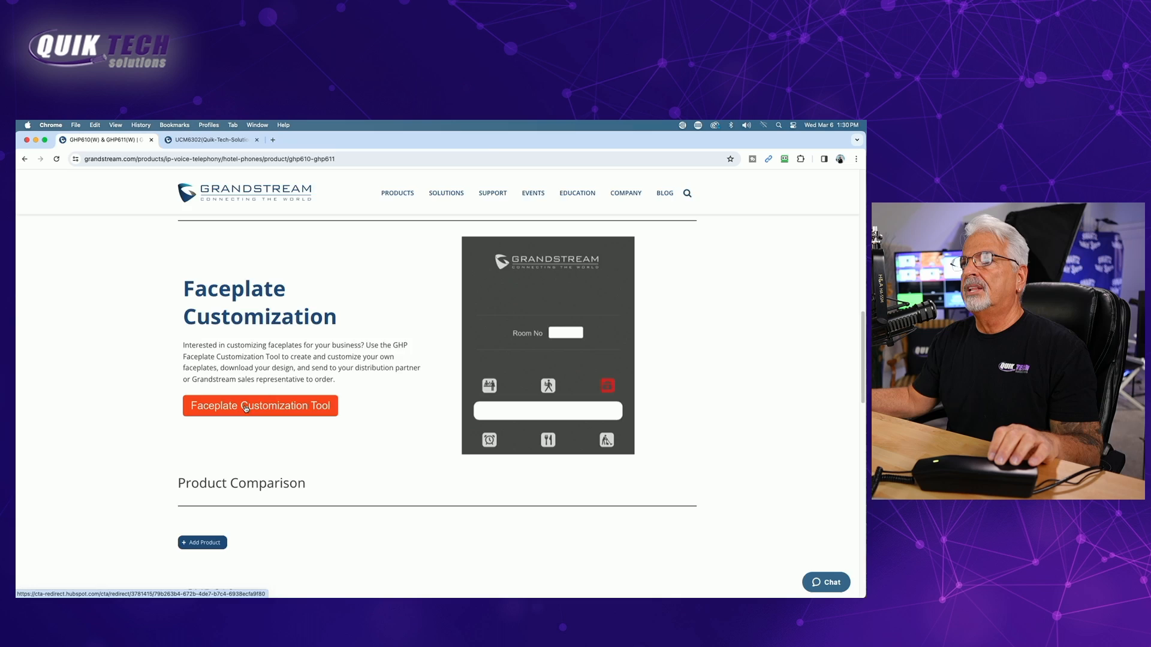
Launch the GHP61x Faceplate Customization Tool and select the Front Desk label field
left_click(261, 405)
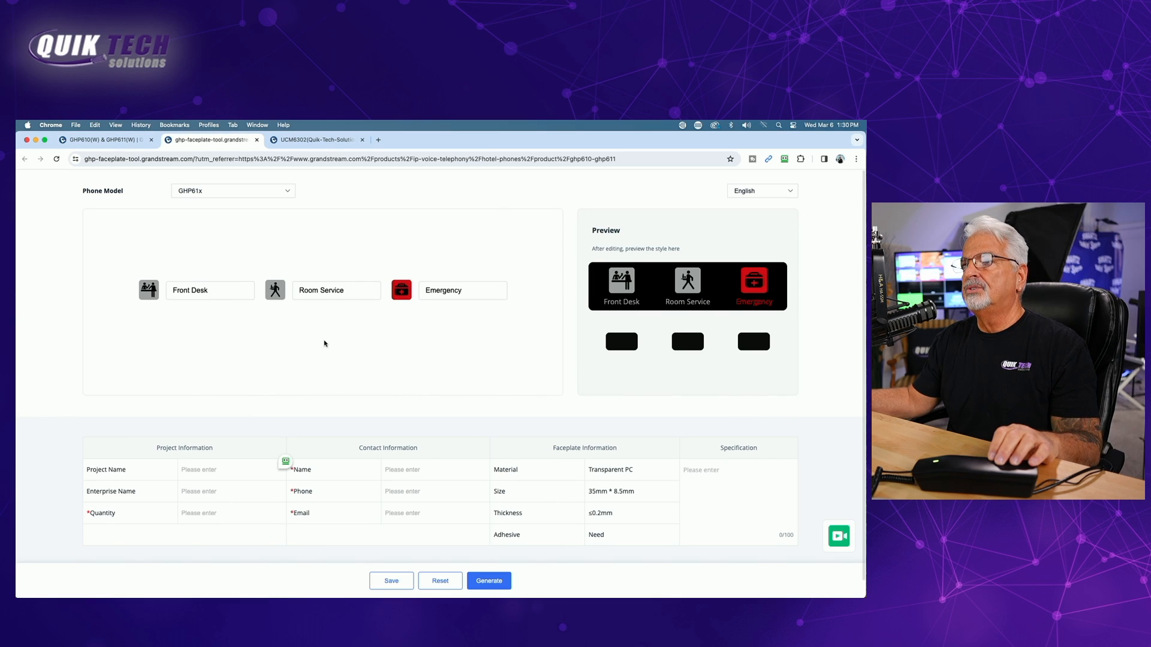
left_click(208, 290)
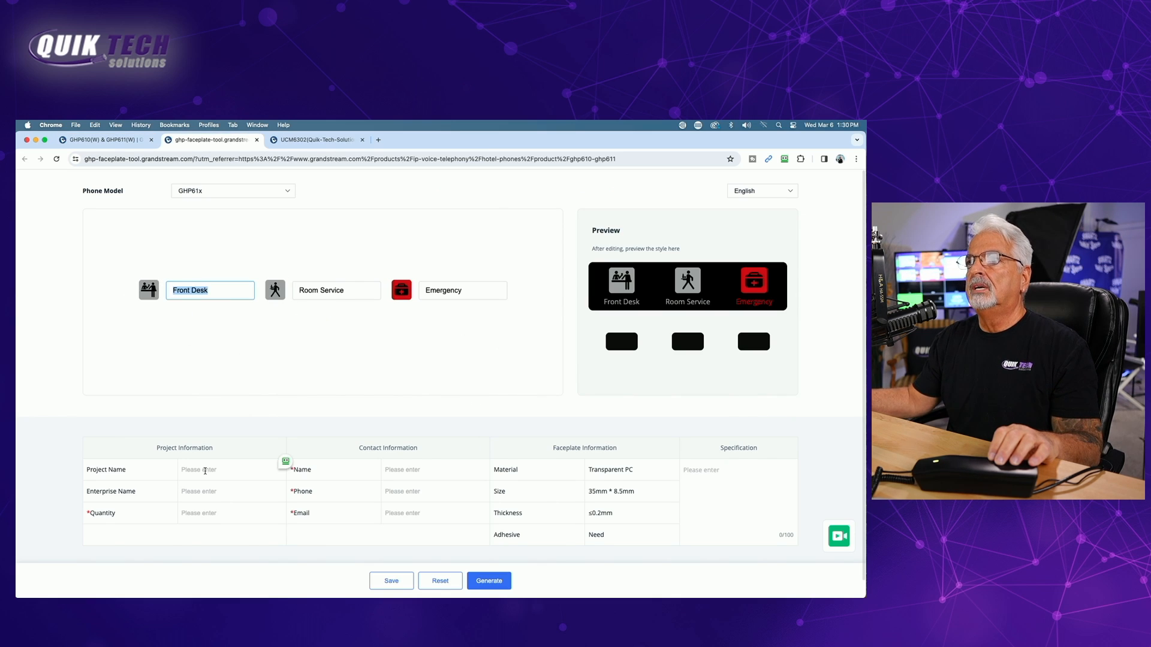
mouse_move(247, 380)
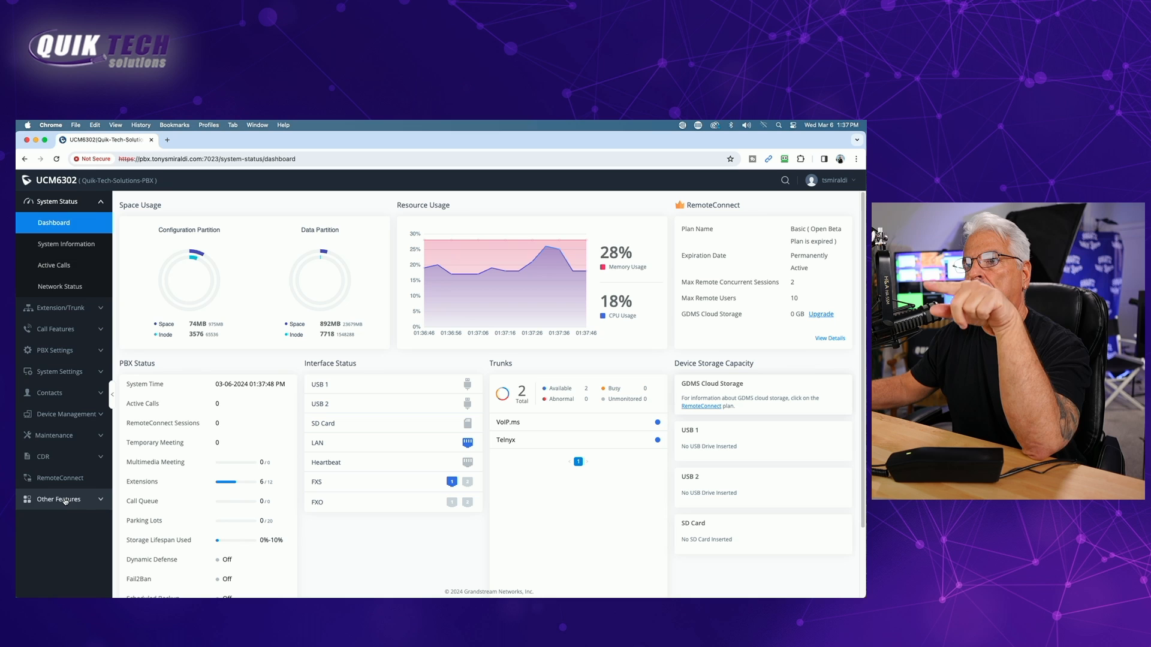
Show page 2 of the Zero Config Model Update template package list with the GHP models
left_click(62, 498)
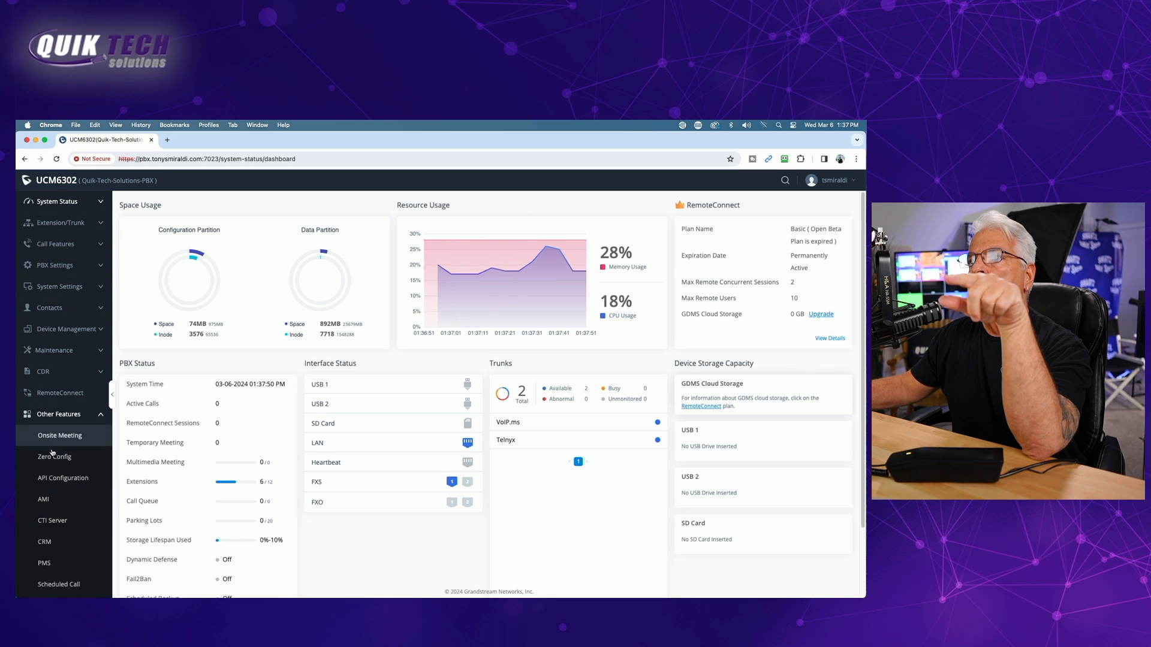
left_click(54, 457)
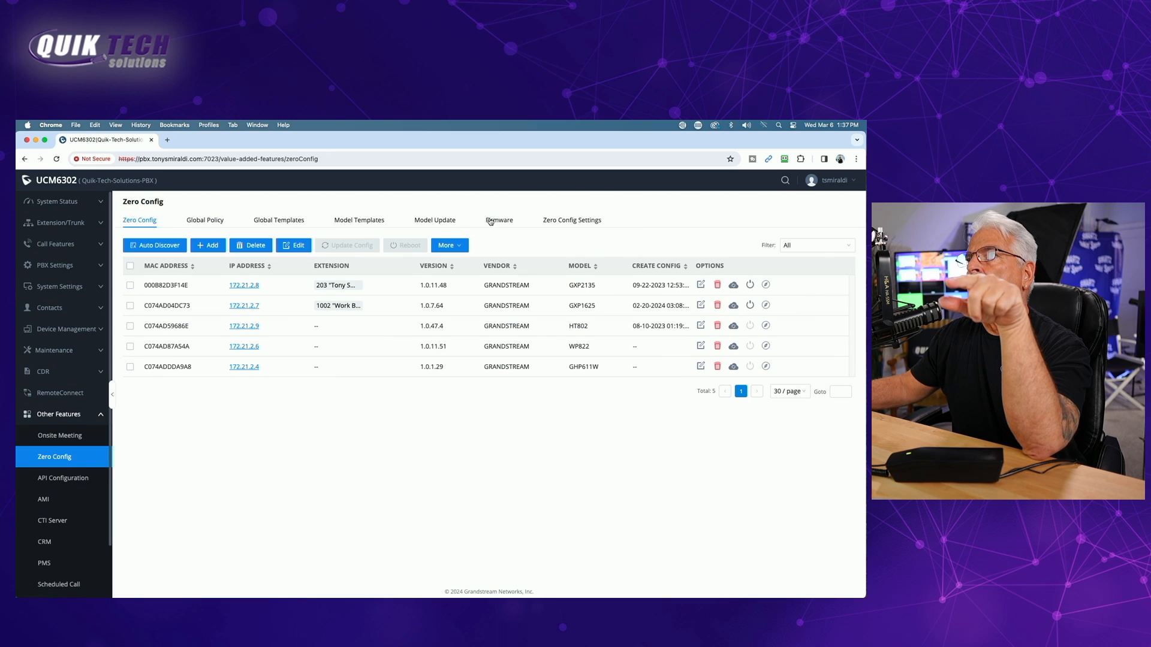
left_click(434, 219)
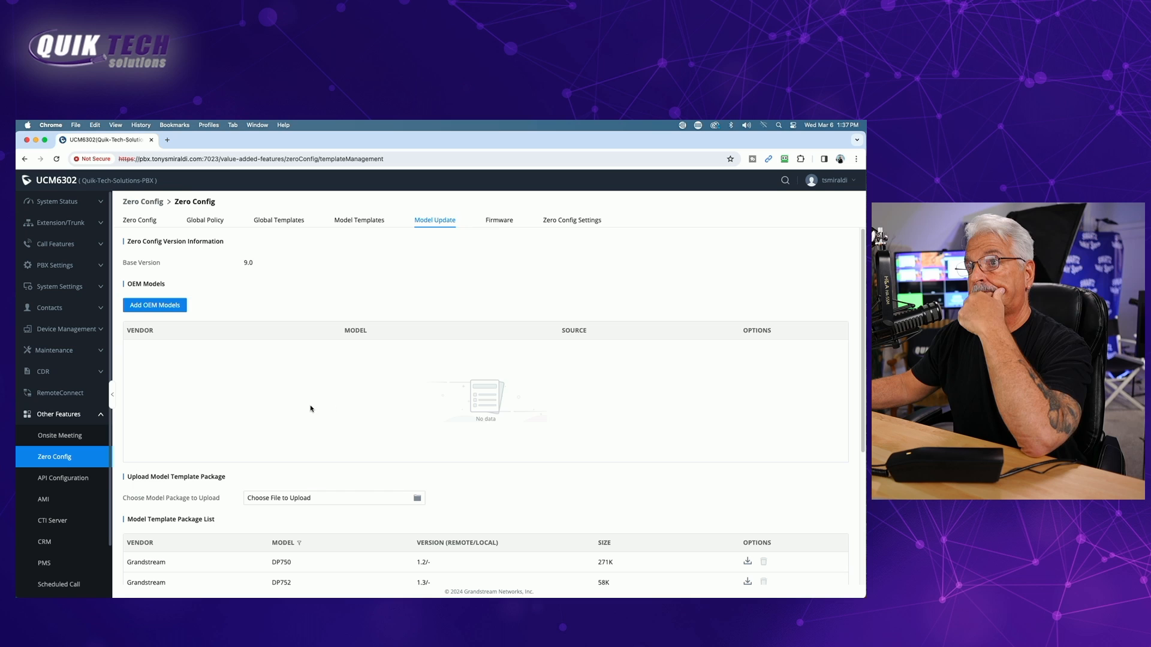
scroll("down", 3)
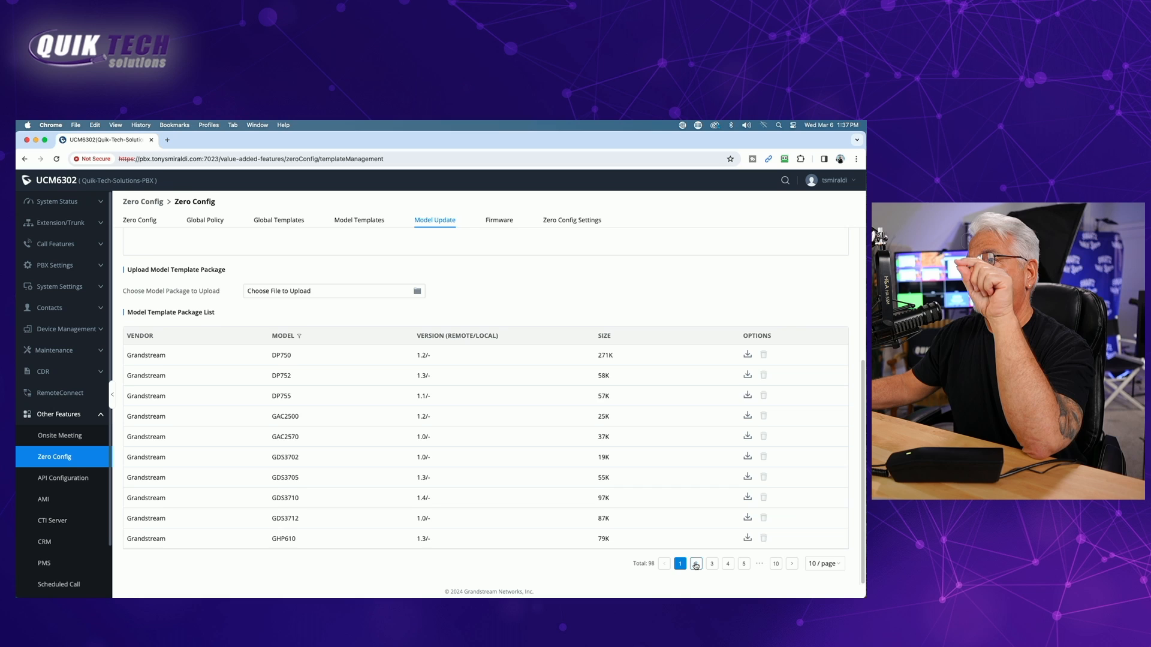
left_click(695, 564)
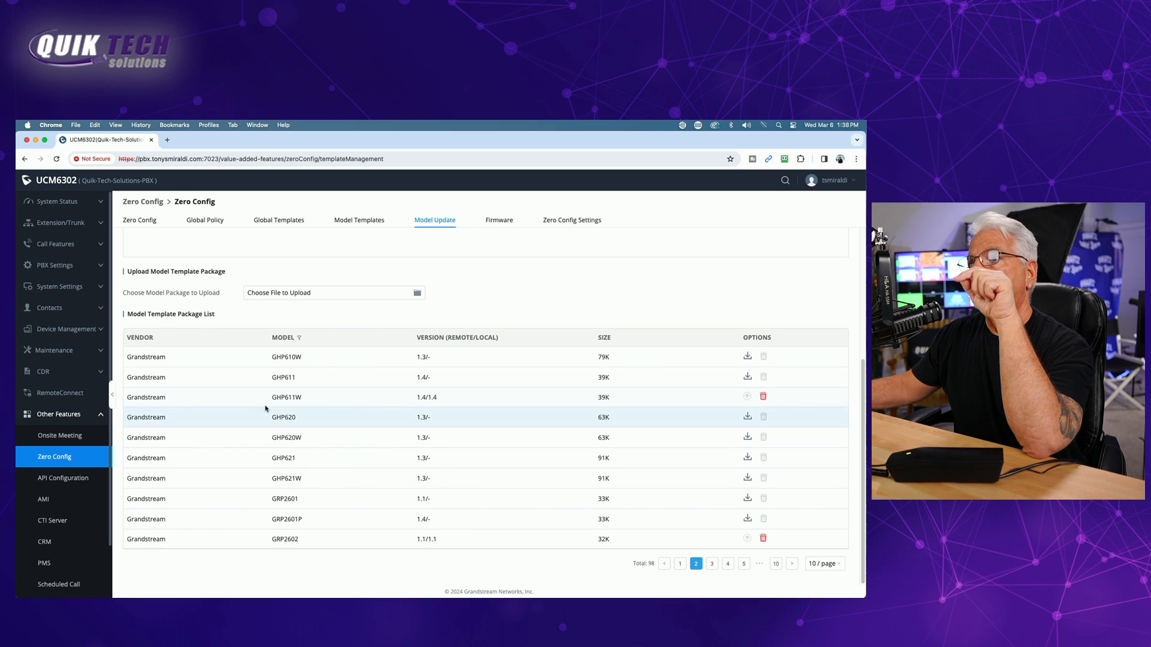
mouse_move(534, 398)
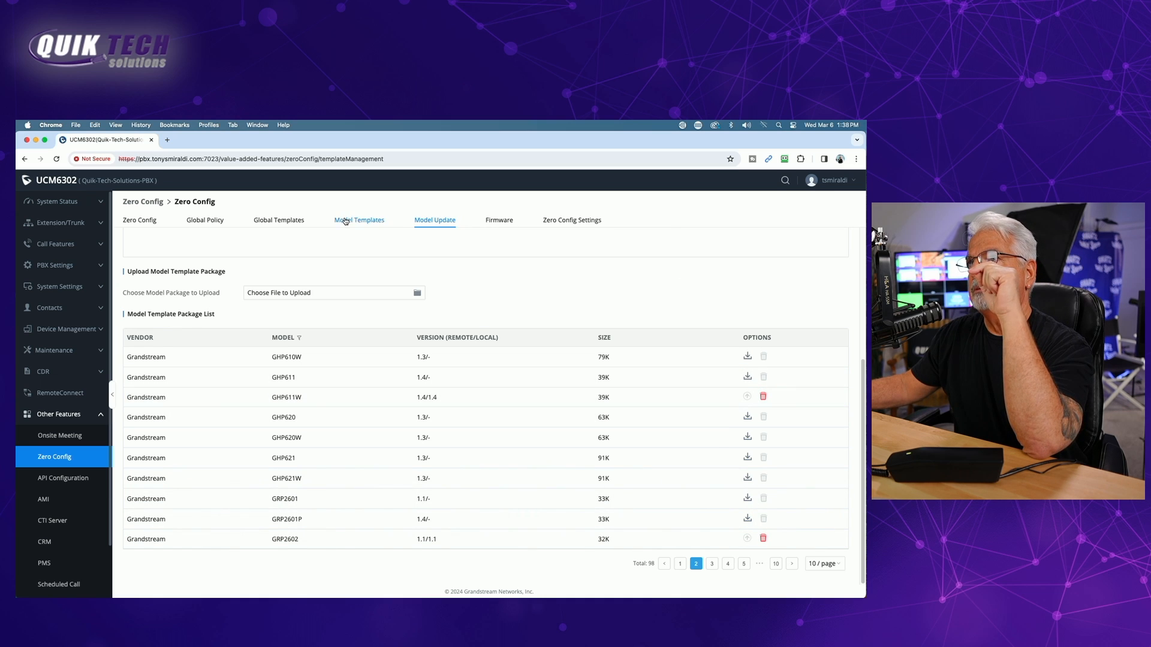
Review the Zero Config model templates including GHP611W, then go to Extension/Trunk settings
left_click(358, 219)
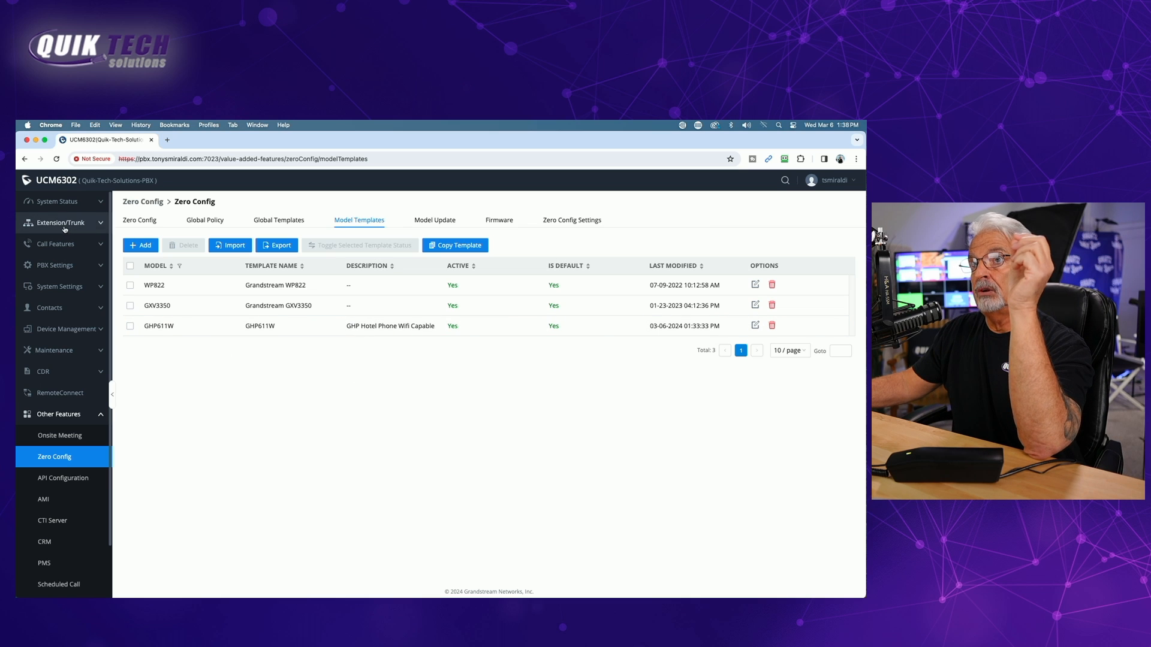
left_click(62, 223)
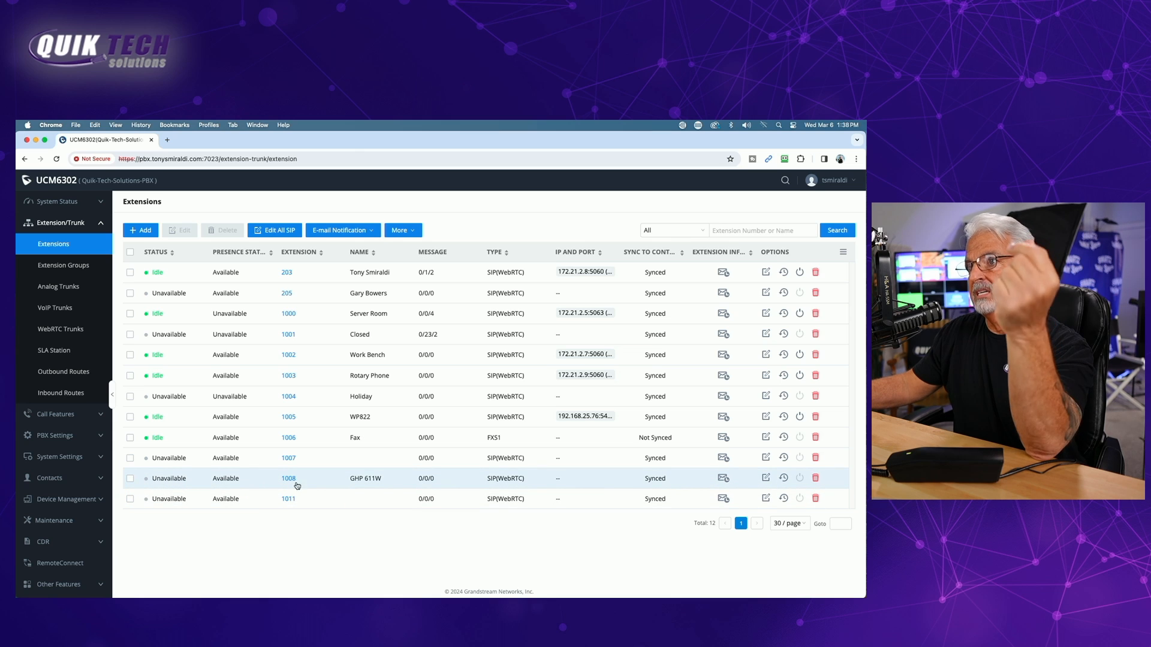
mouse_move(358, 484)
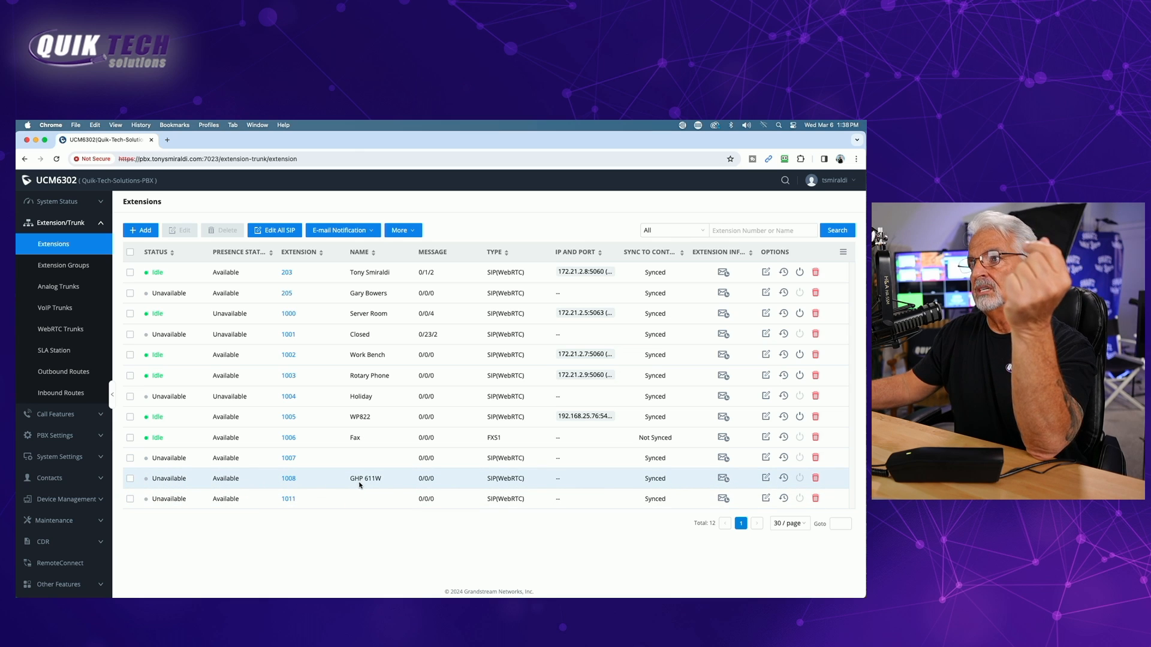
mouse_move(349, 561)
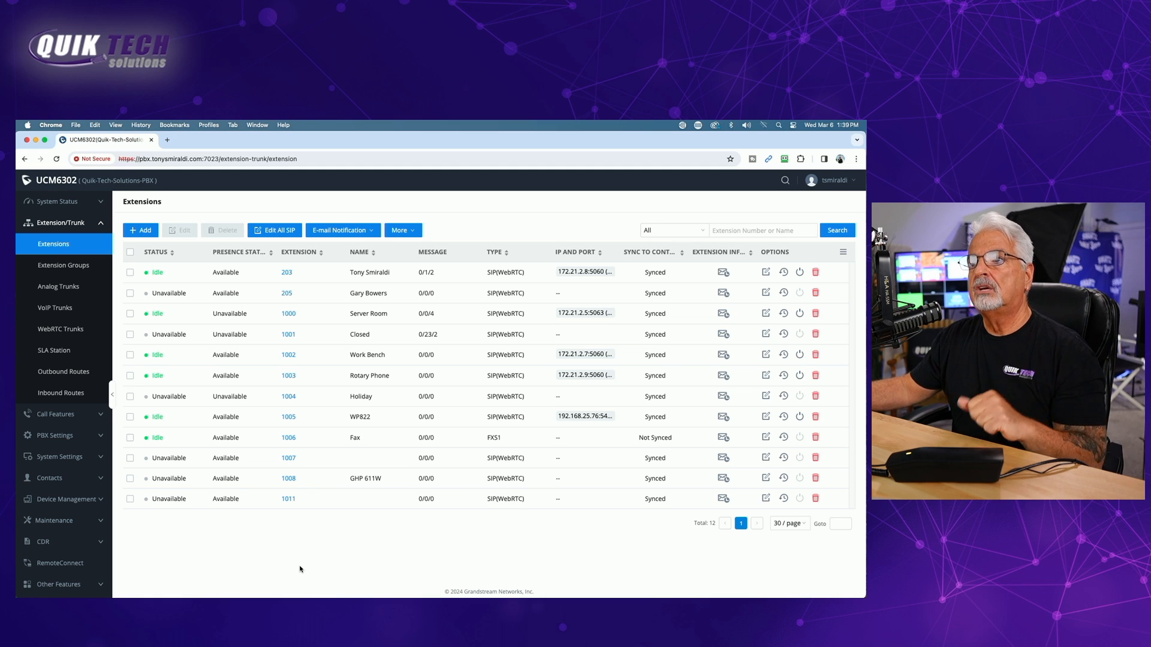
mouse_move(283, 568)
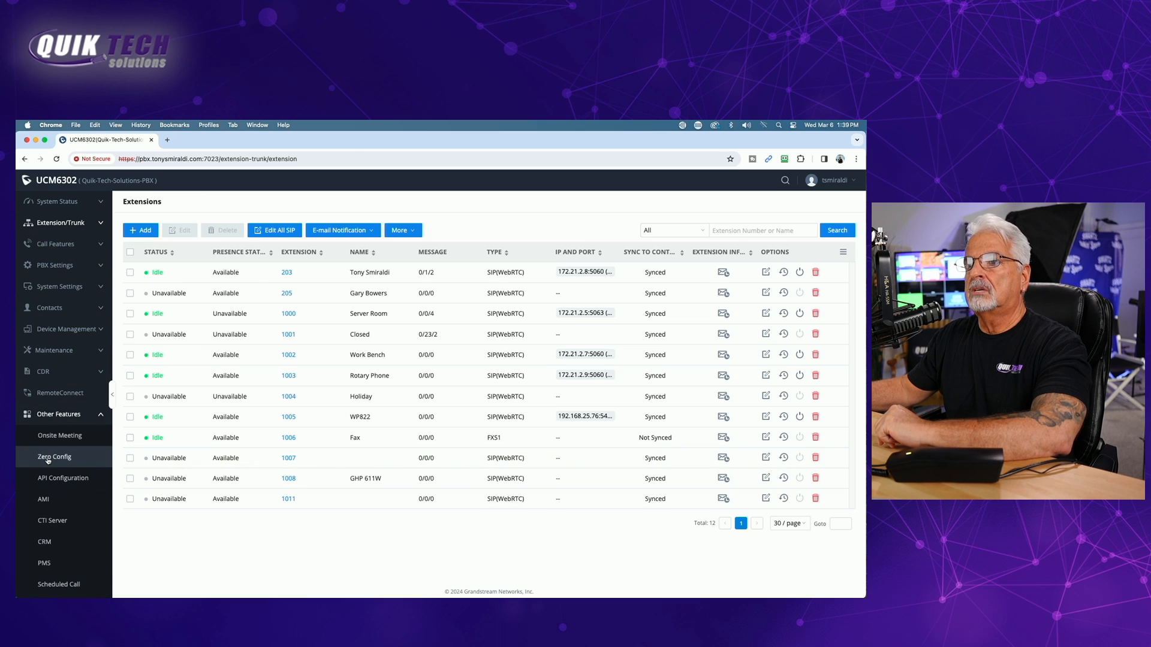
Edit the GHP611W device at 172.21.2.4 from the Zero Config device list
left_click(54, 457)
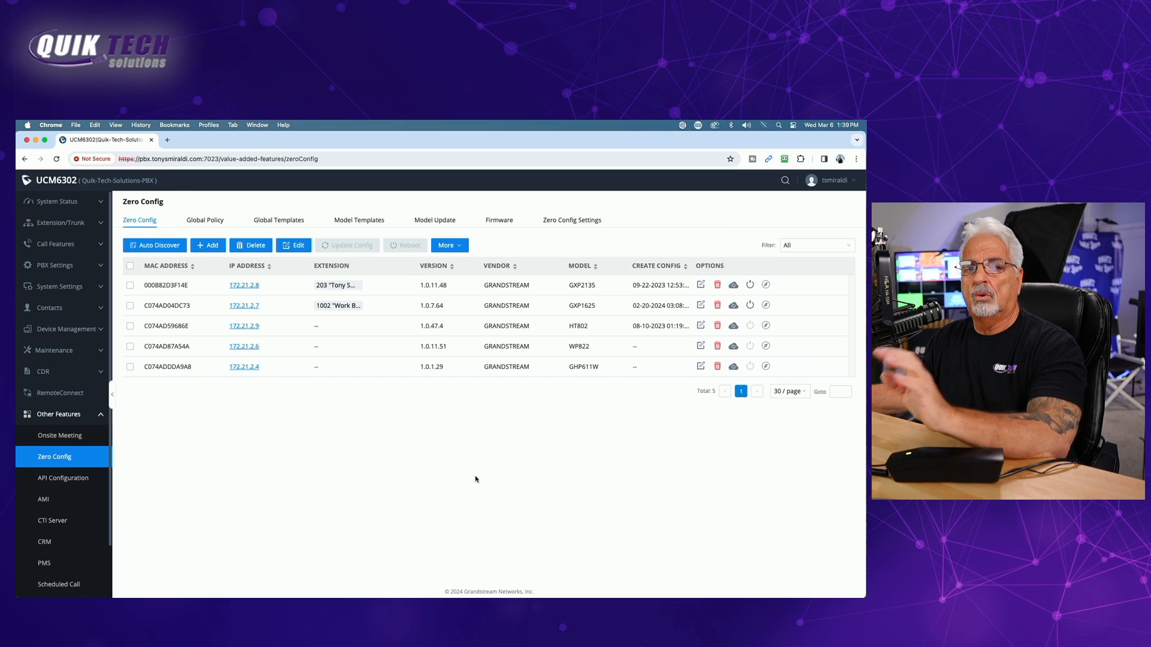
mouse_move(476, 479)
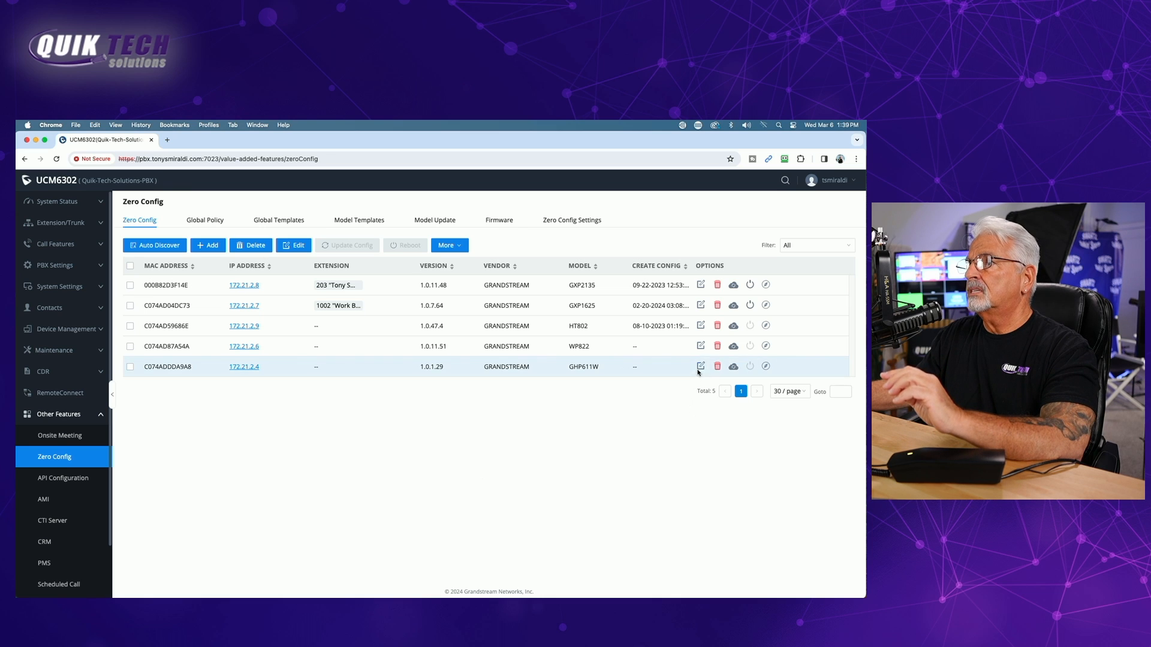
left_click(700, 366)
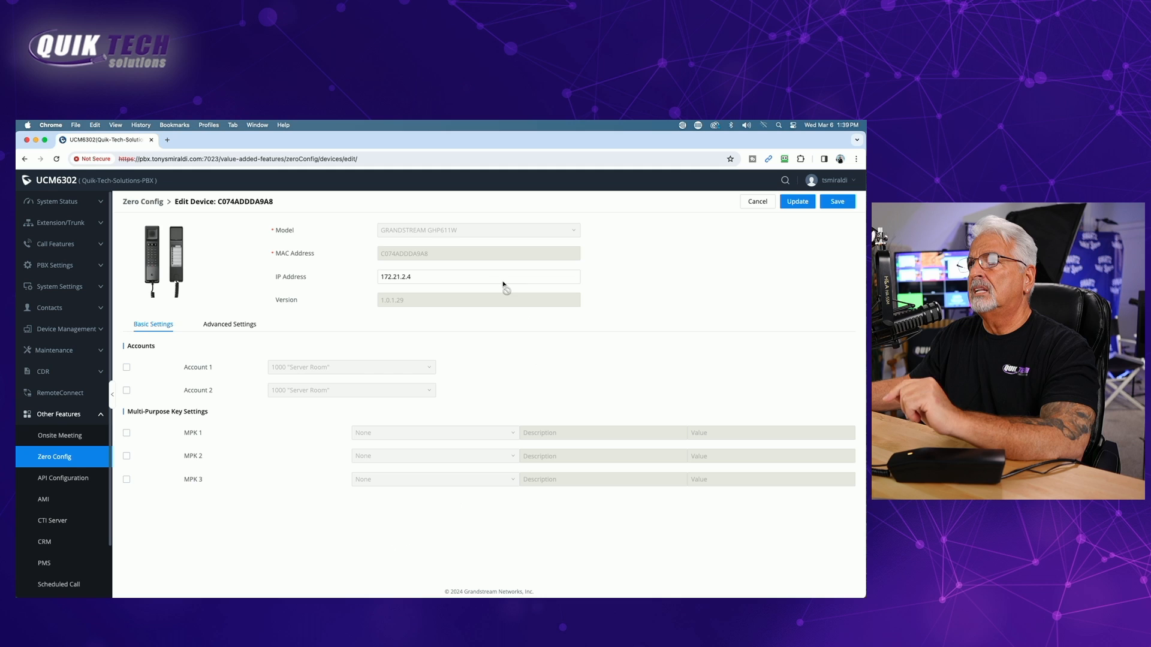
mouse_move(477, 241)
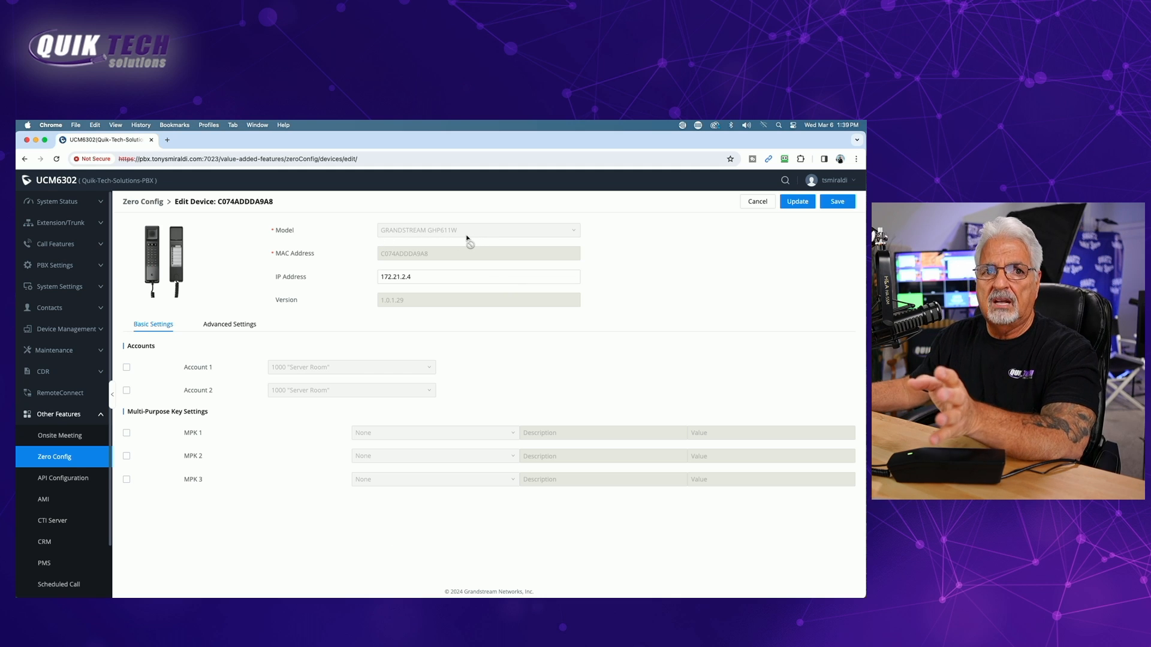
mouse_move(303, 427)
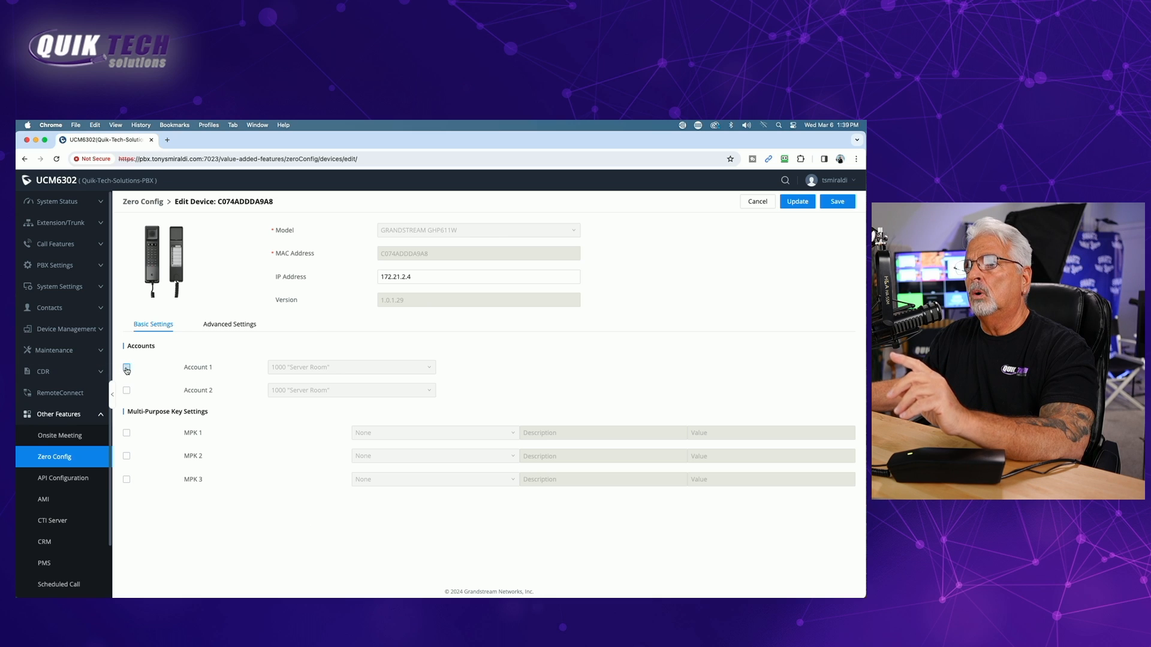
Enable Account 1 on the GHP611W, assign extension 1008 "GHP 611W" and save
left_click(126, 367)
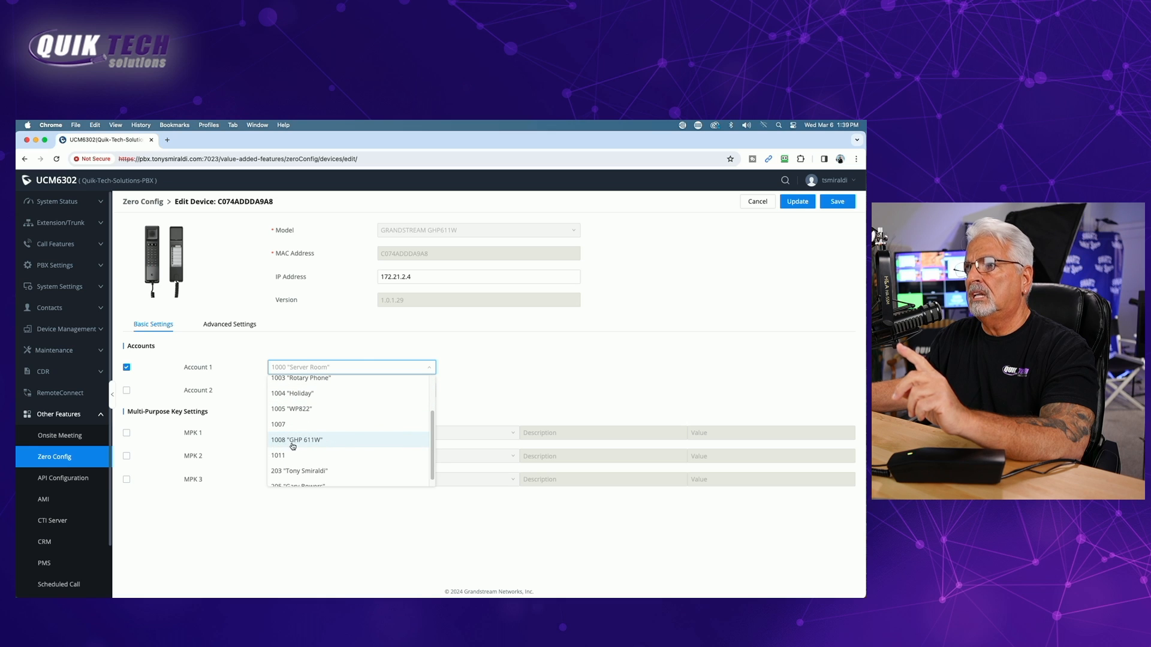
left_click(296, 440)
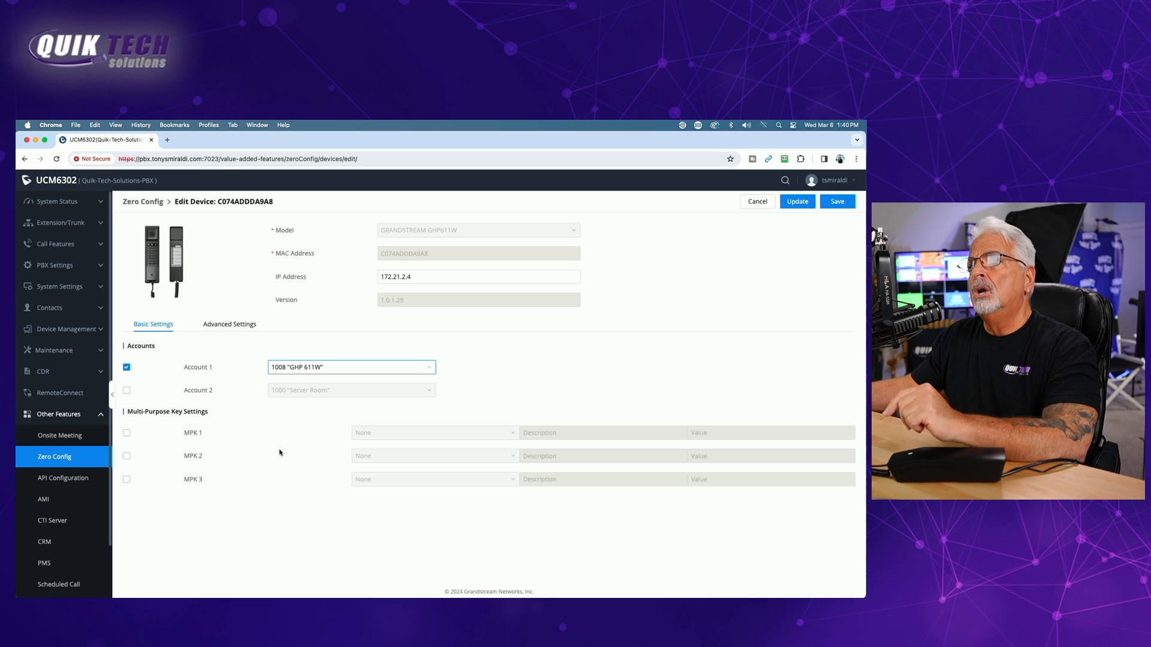
mouse_move(229, 502)
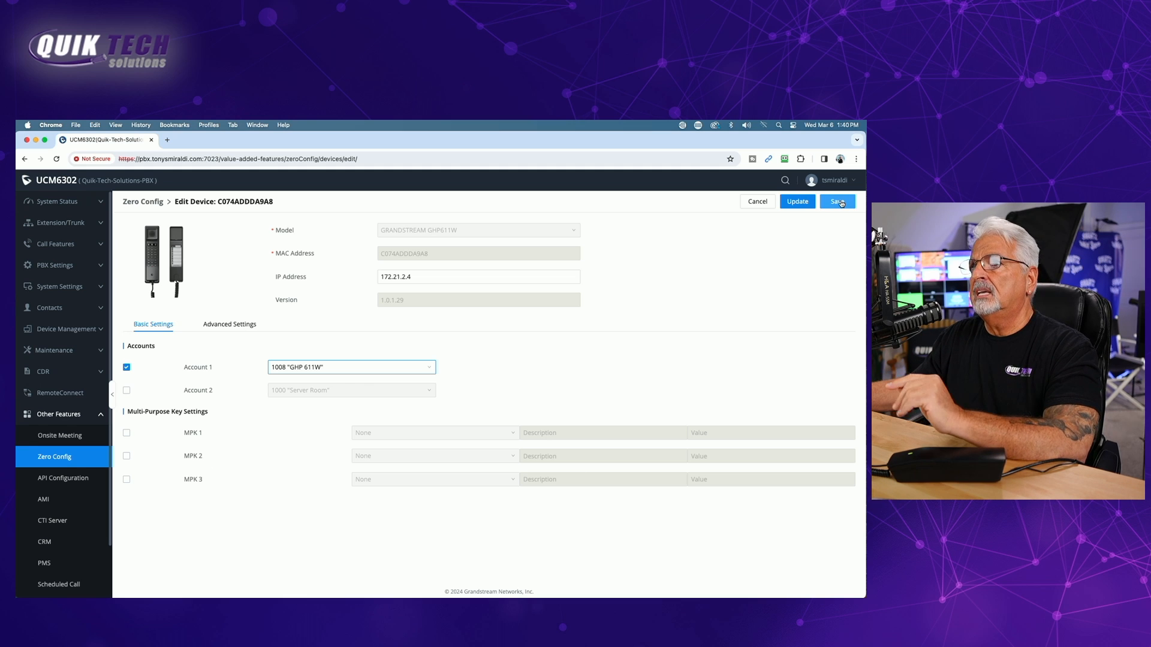
left_click(836, 201)
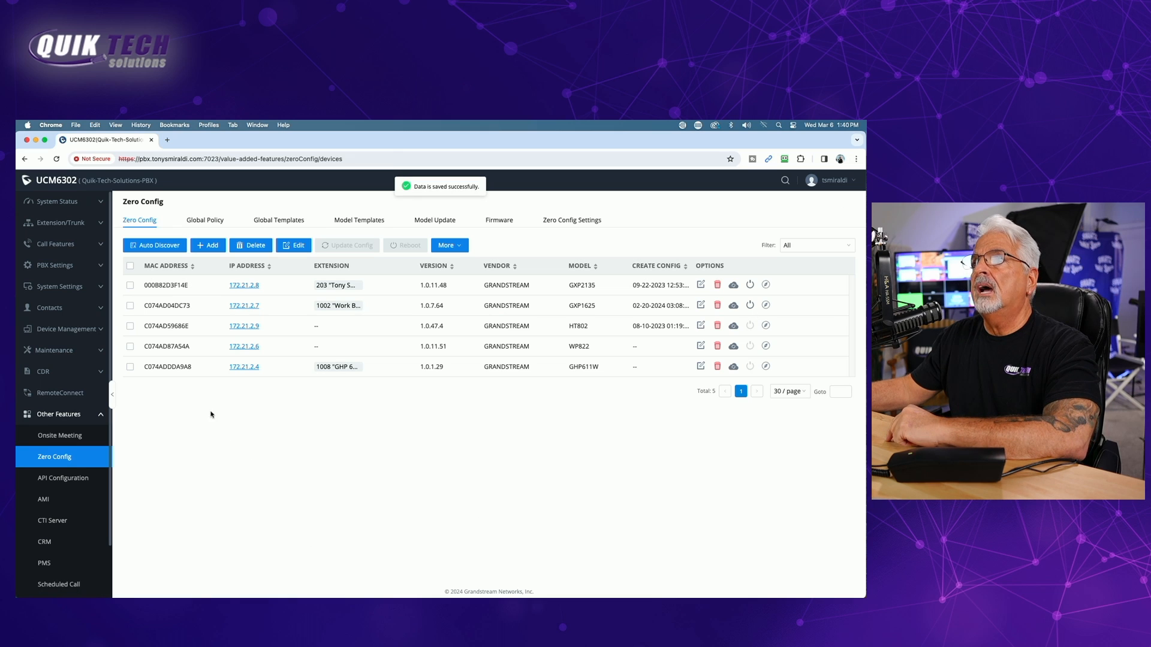
Select the GHP611W device row and request an Update Config push
left_click(131, 369)
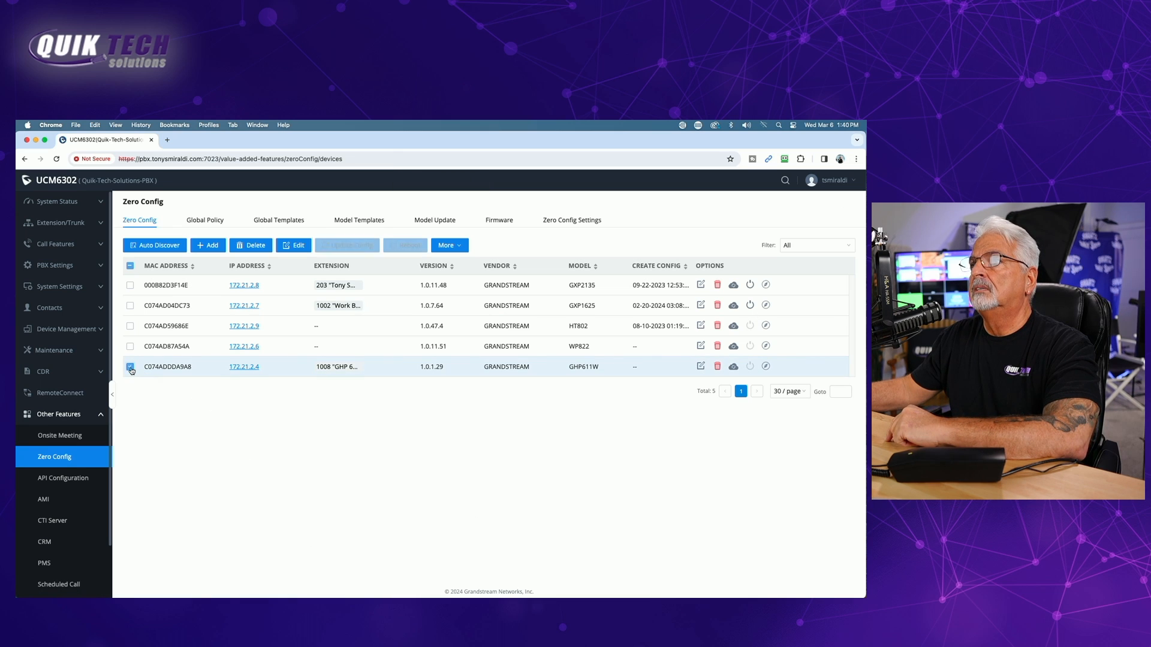
left_click(129, 367)
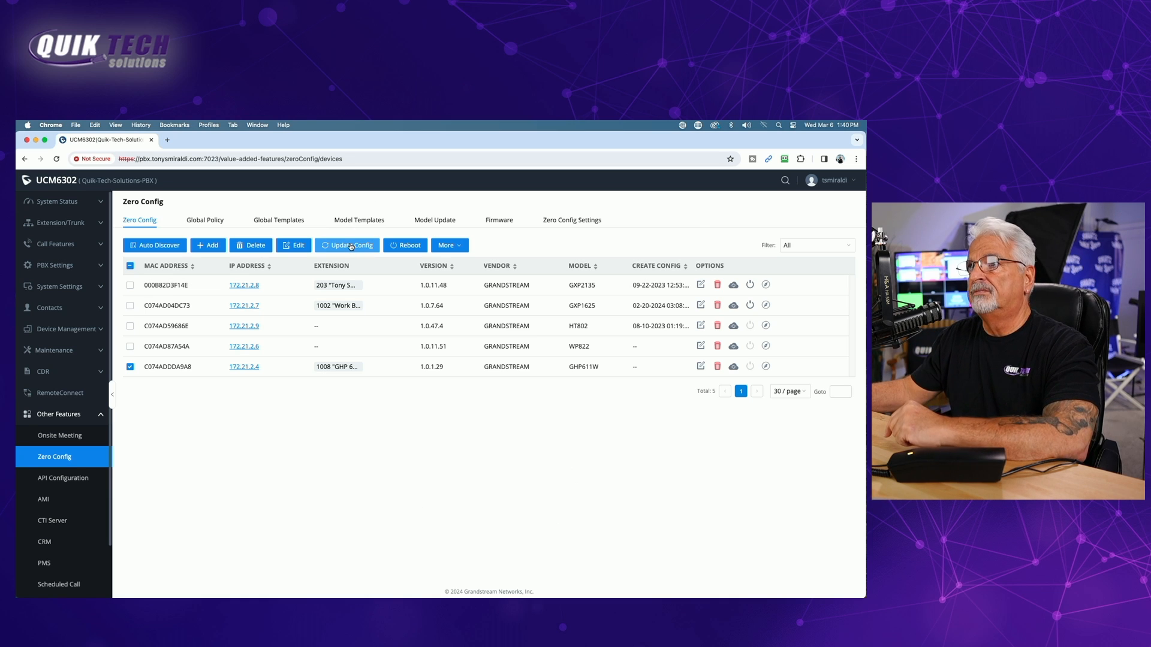
left_click(352, 245)
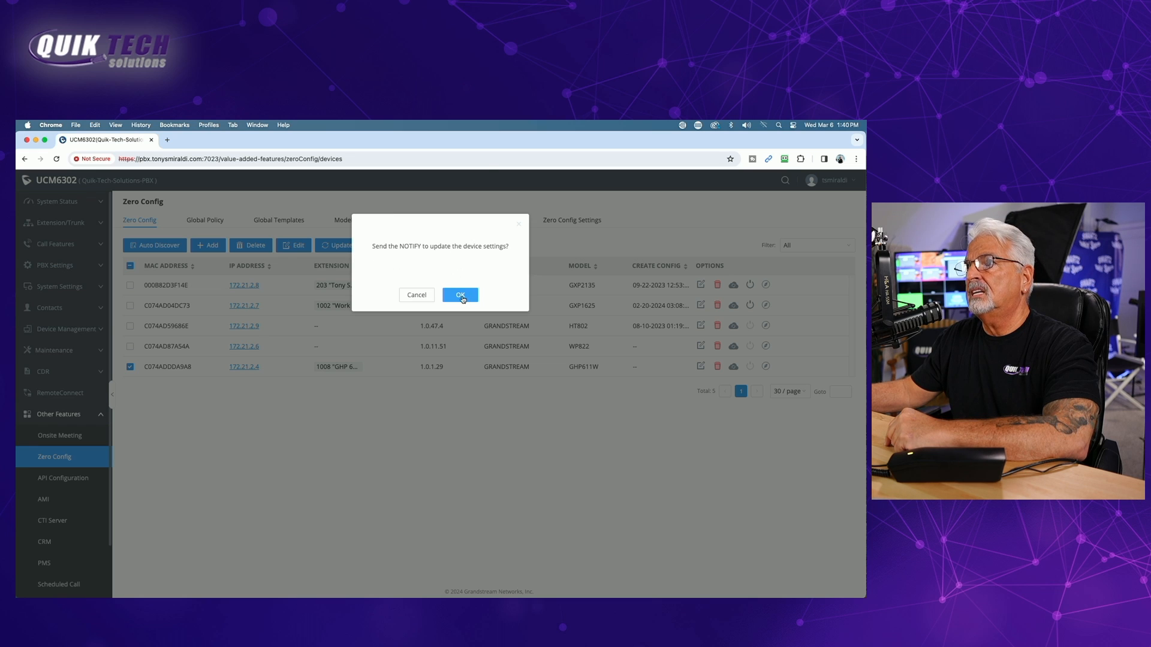
Confirm the NOTIFY and check extension 1008 GHP 611W shows Idle in the Extensions list
left_click(459, 295)
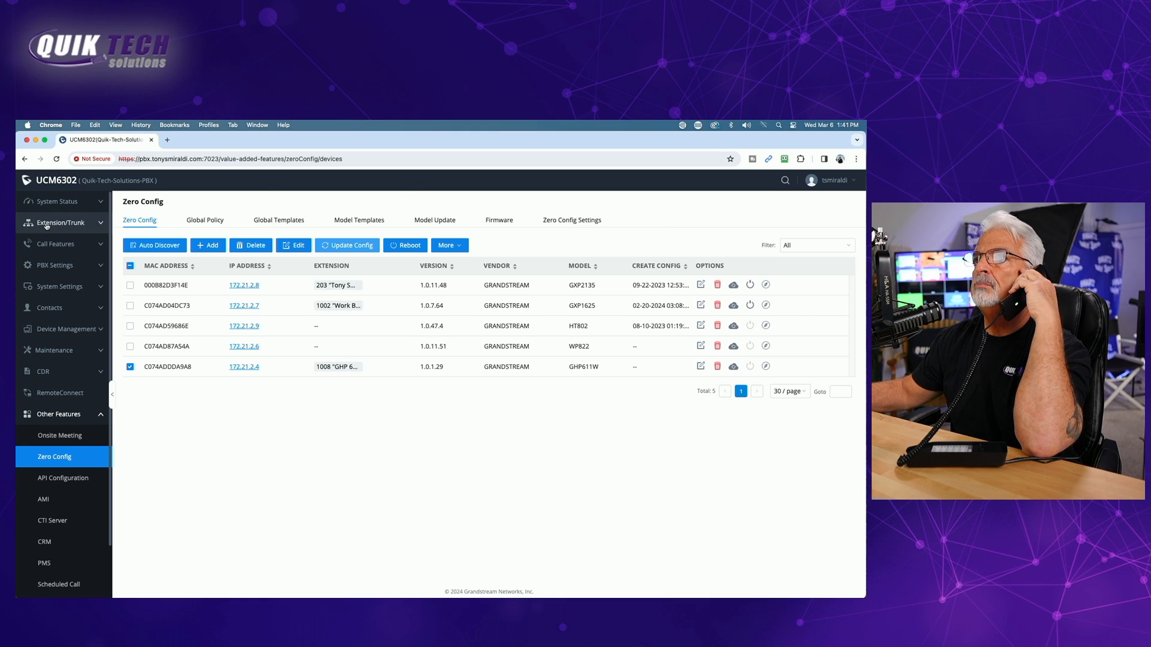
left_click(61, 223)
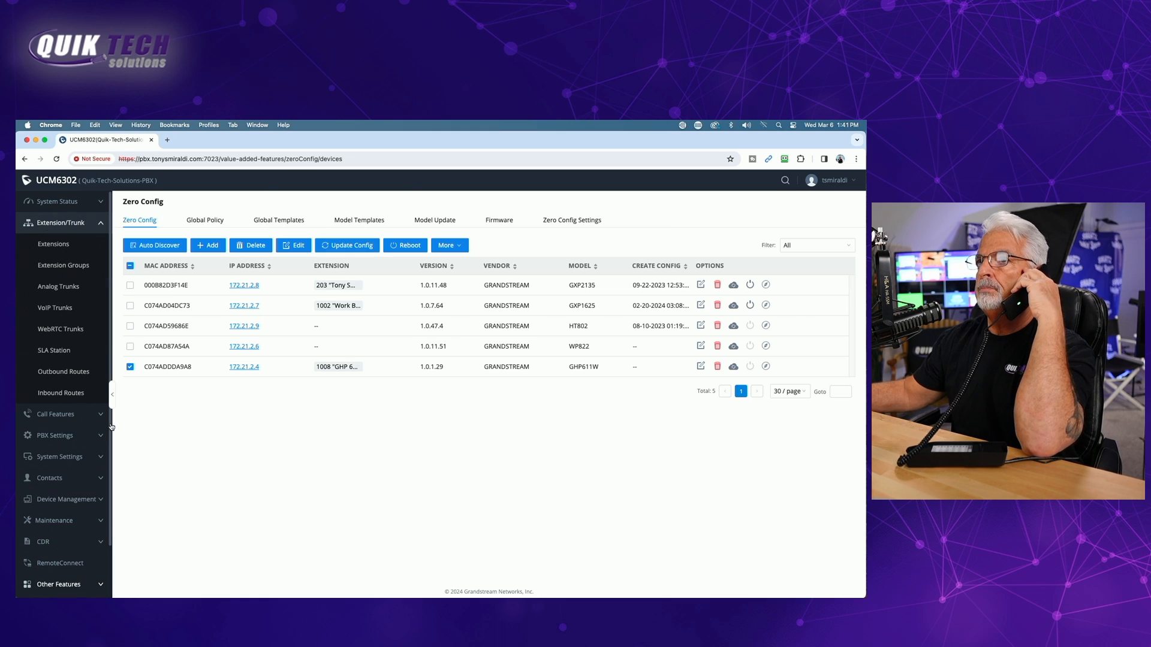
left_click(53, 243)
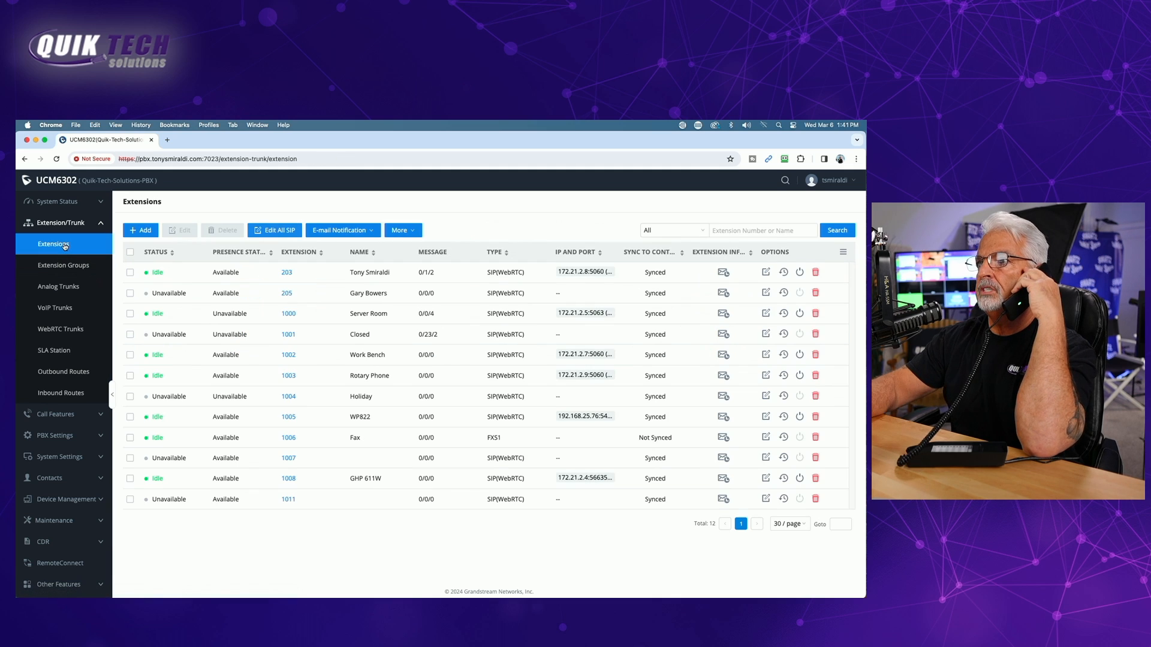